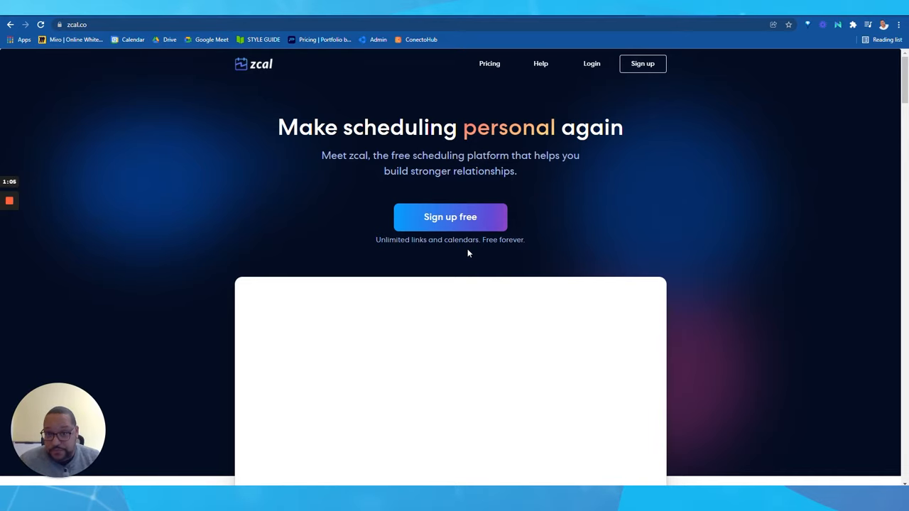
Browse the zcal pricing page and scroll through the home page features.
{"action": "left_click", "coordinate": [489, 63]}
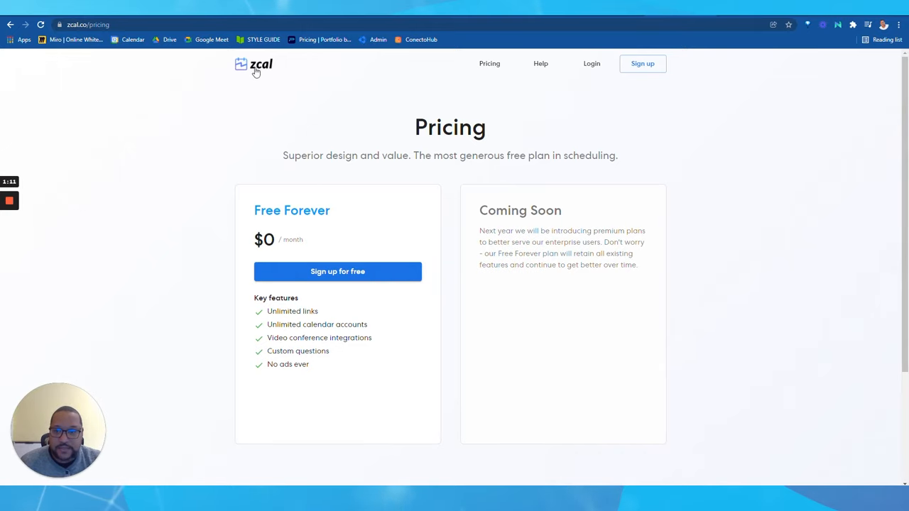
{"action": "left_click", "coordinate": [252, 64]}
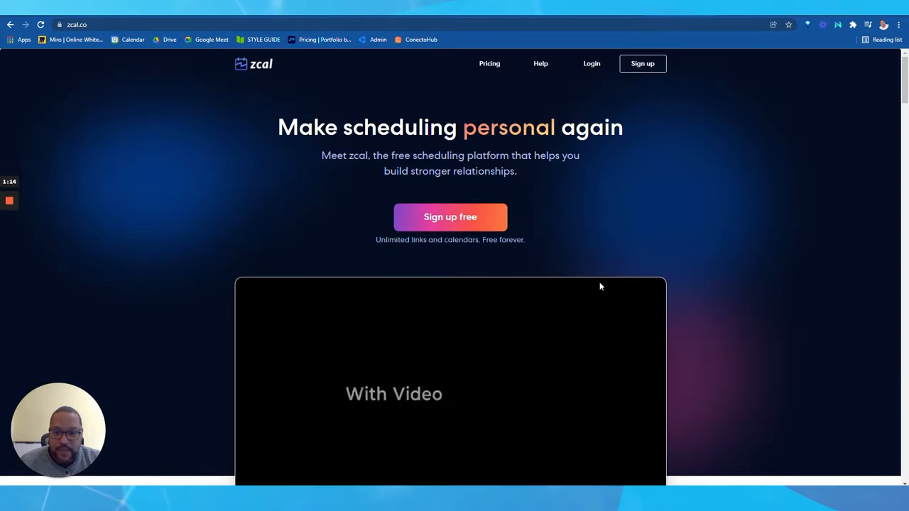
{"action": "scroll", "scroll_direction": "down", "scroll_amount": 3}
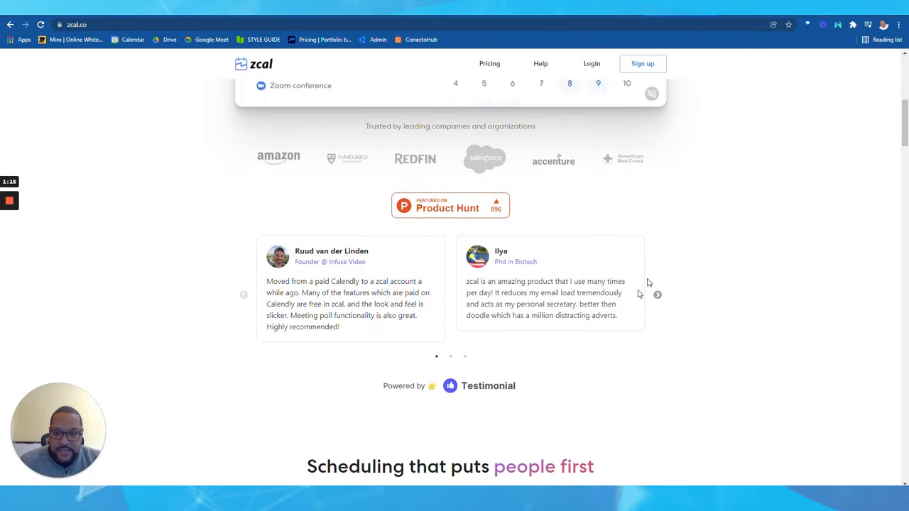
{"action": "scroll", "scroll_direction": "down", "scroll_amount": 3}
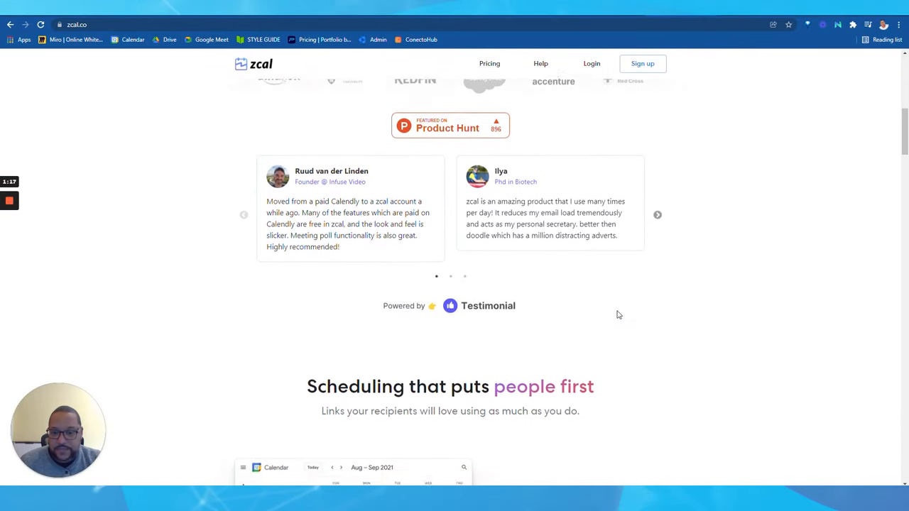
{"action": "scroll", "scroll_direction": "down", "scroll_amount": 3}
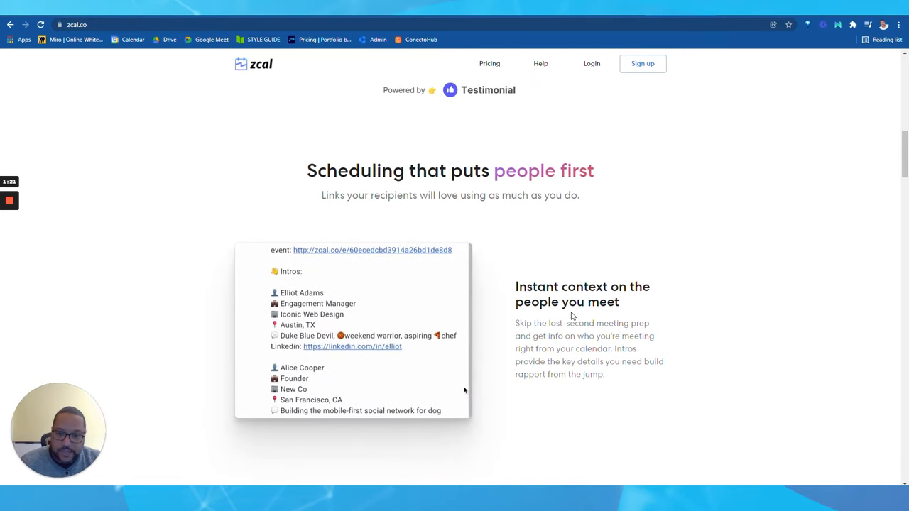
{"action": "scroll", "scroll_direction": "down", "scroll_amount": 3}
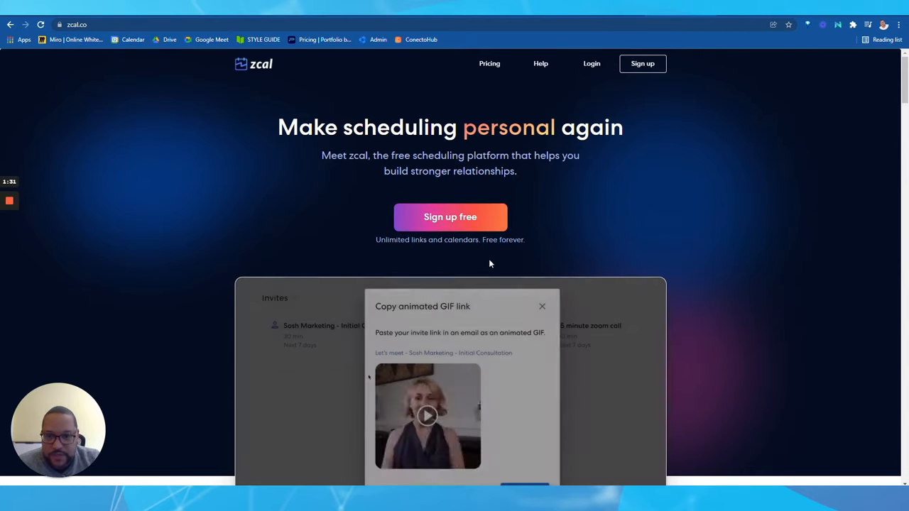
Sign up for a free zcal account with Google, granting calendar access.
{"action": "left_click", "coordinate": [448, 216]}
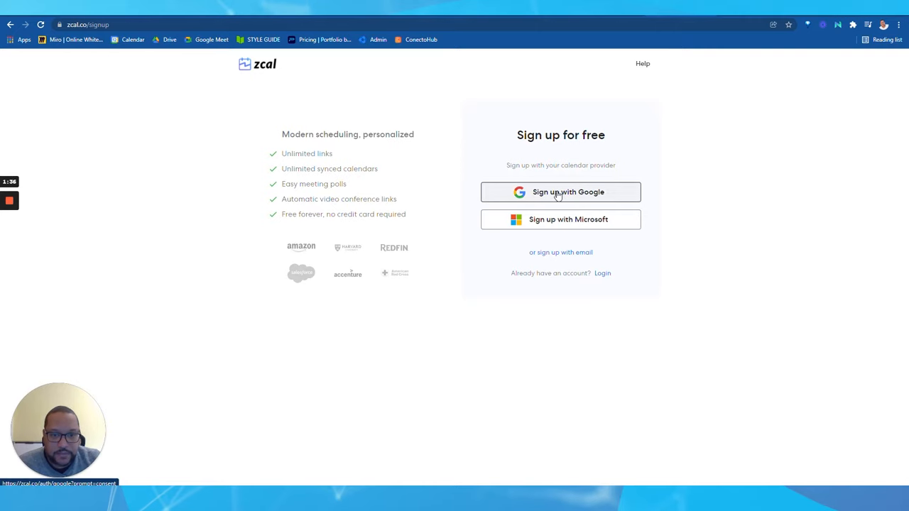
{"action": "left_click", "coordinate": [559, 191]}
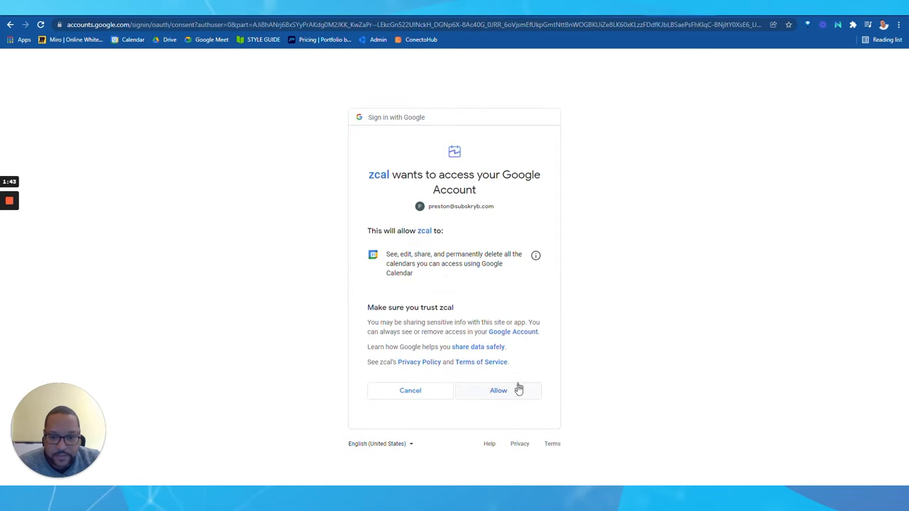
{"action": "left_click", "coordinate": [497, 389]}
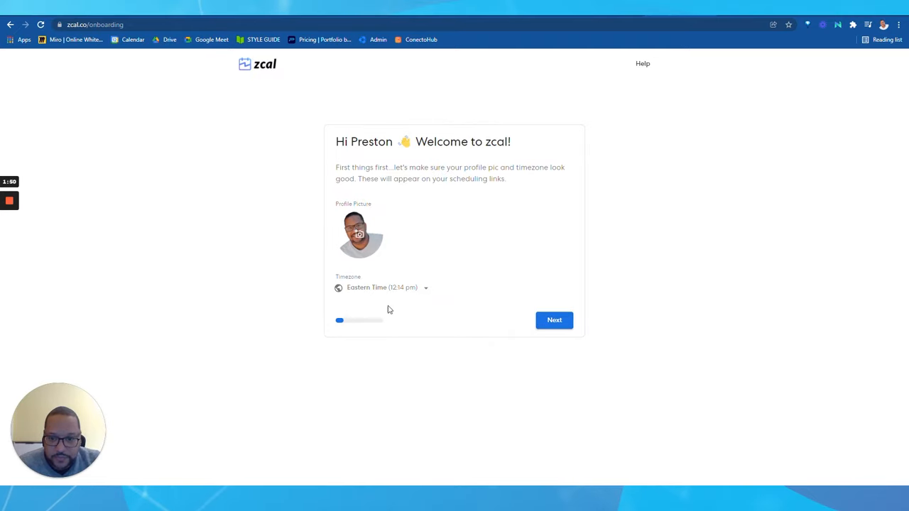
Fill the onboarding intro with company SUBSKRYB and position CMO.
{"action": "left_click", "coordinate": [554, 319]}
{"action": "type", "text": "S"}
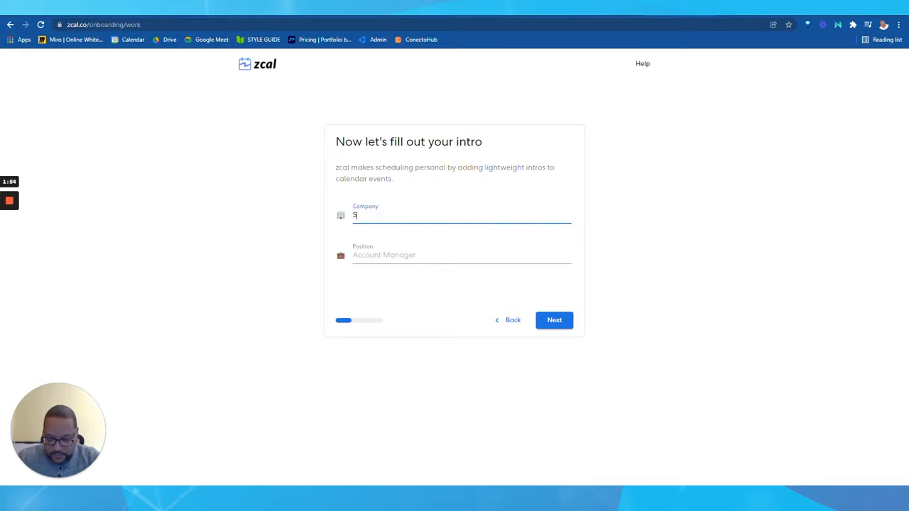
{"action": "type", "text": "UBSKRYB"}
{"action": "left_click", "coordinate": [462, 254]}
{"action": "type", "text": "C"}
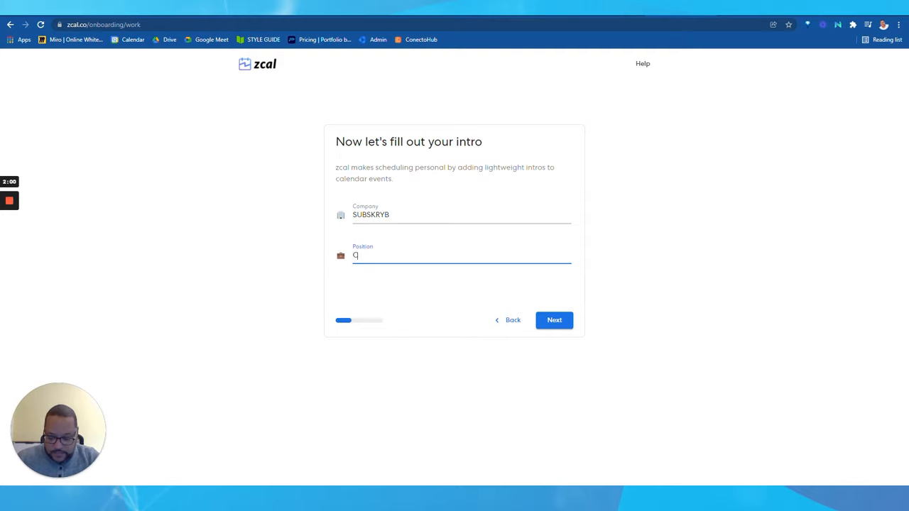
{"action": "type", "text": "MO"}
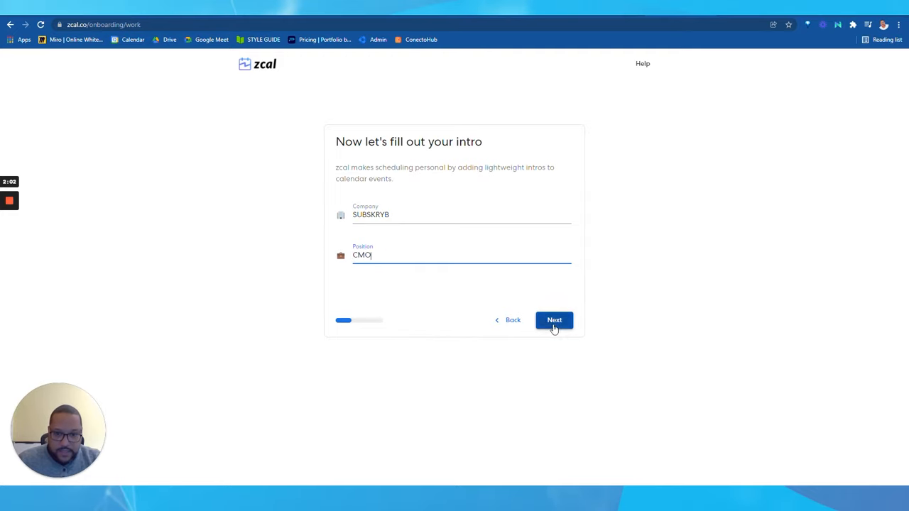
{"action": "left_click", "coordinate": [553, 320]}
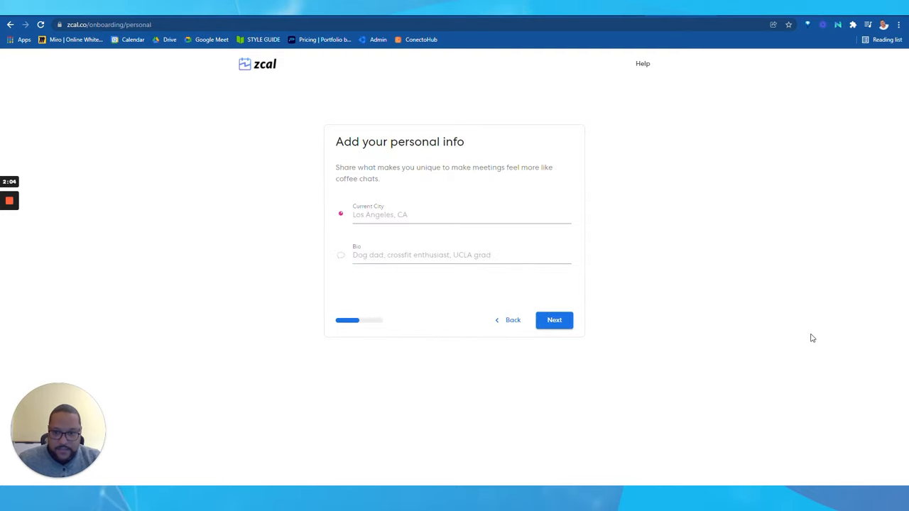
Enter Montreal, QC as the current city and a bio about loving digital marketing.
{"action": "type", "text": "M"}
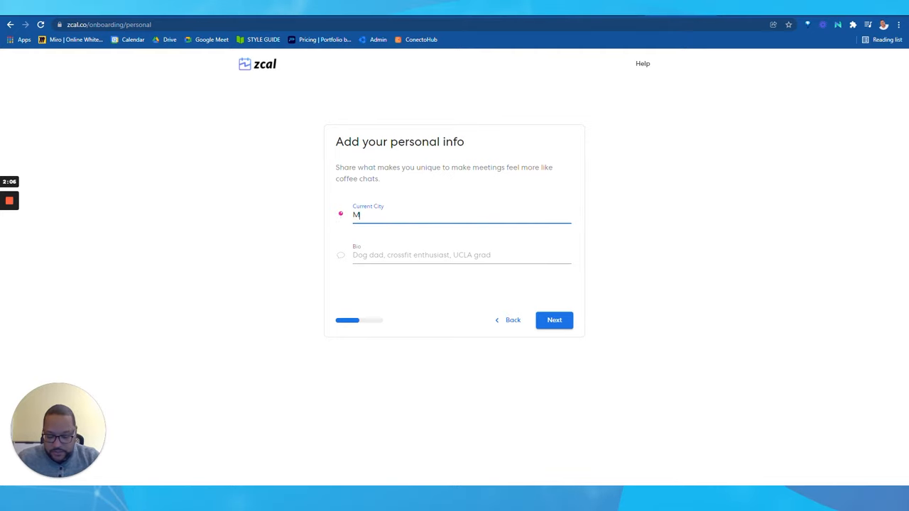
{"action": "type", "text": "ontreal"}
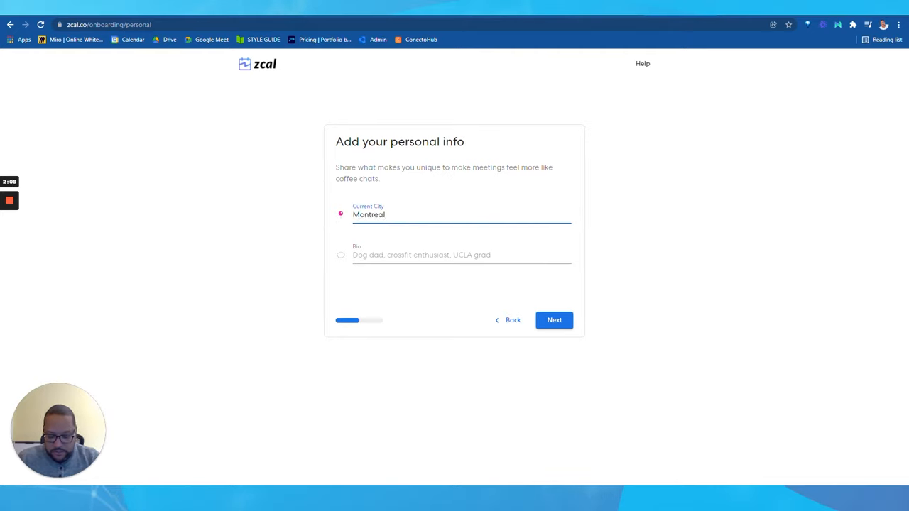
{"action": "type", "text": ", QC"}
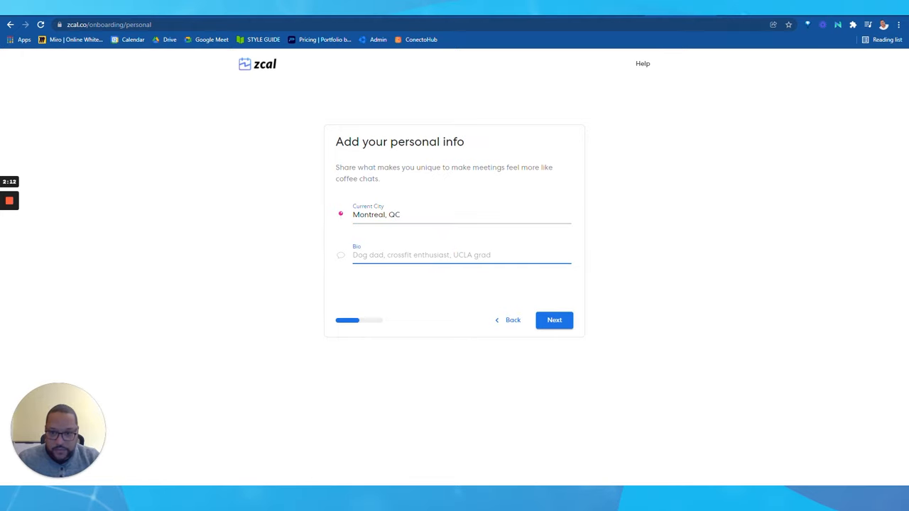
{"action": "type", "text": "I love"}
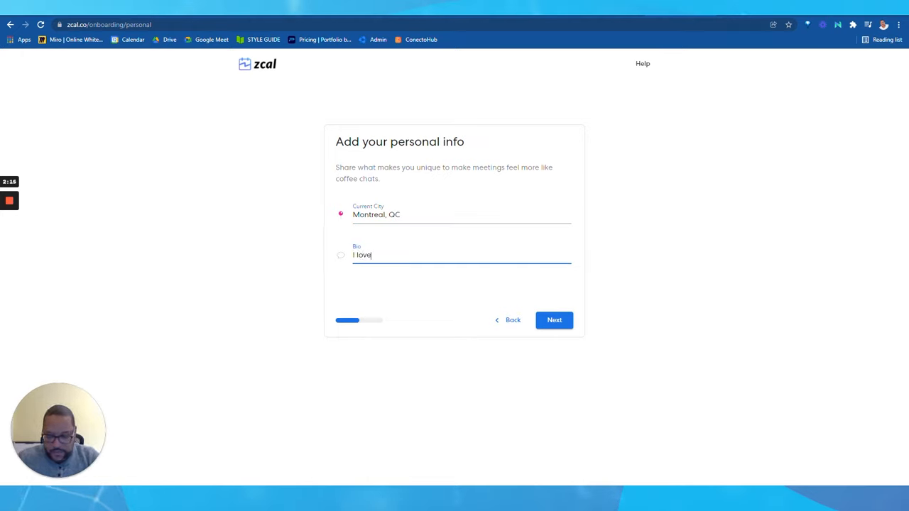
{"action": "type", "text": "all thi"}
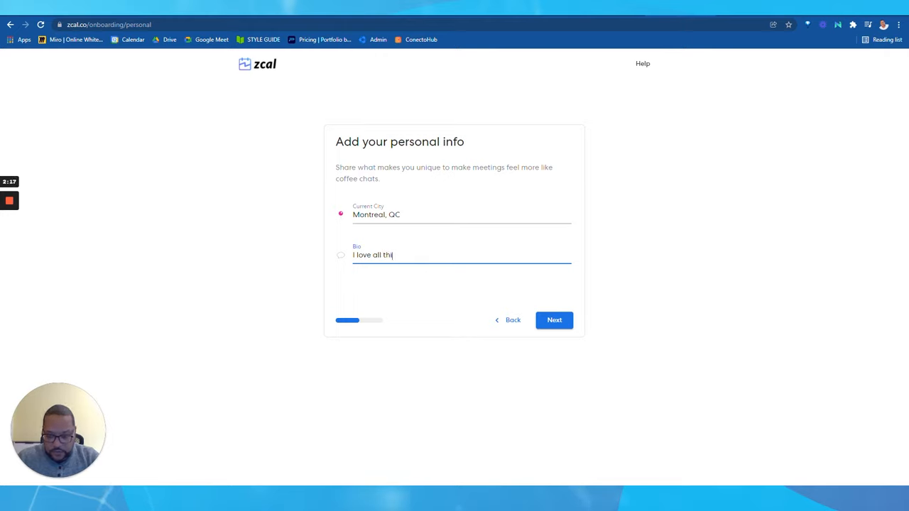
{"action": "type", "text": "ngs digital"}
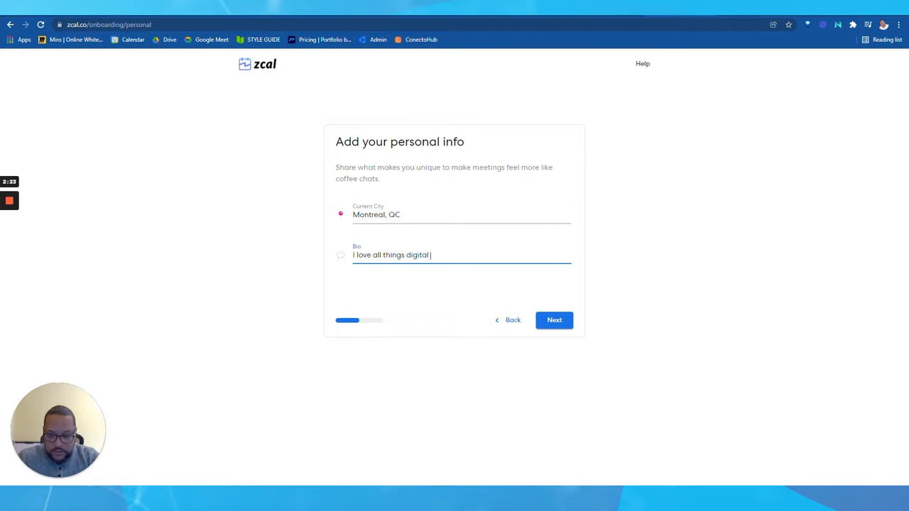
{"action": "type", "text": "marketing"}
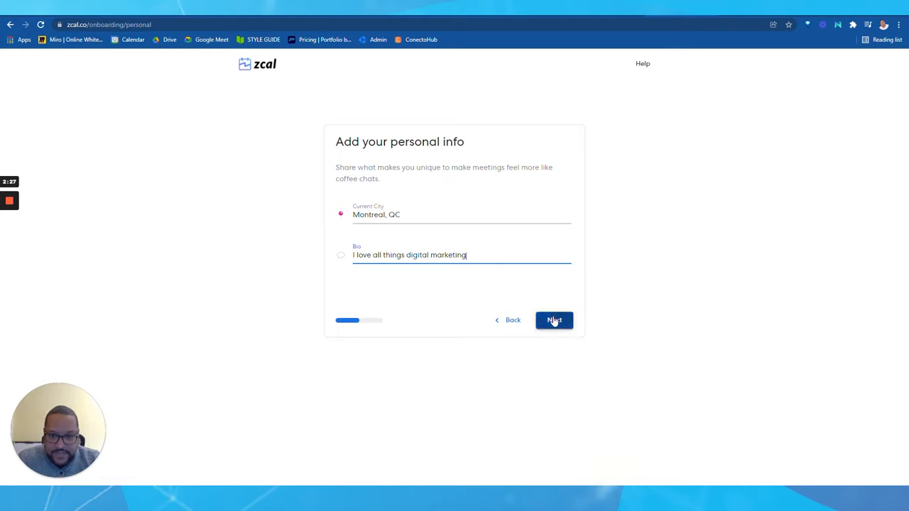
Skip the social media links and accept the default weekday 9:00 am to 5:00 pm availability.
{"action": "left_click", "coordinate": [553, 321]}
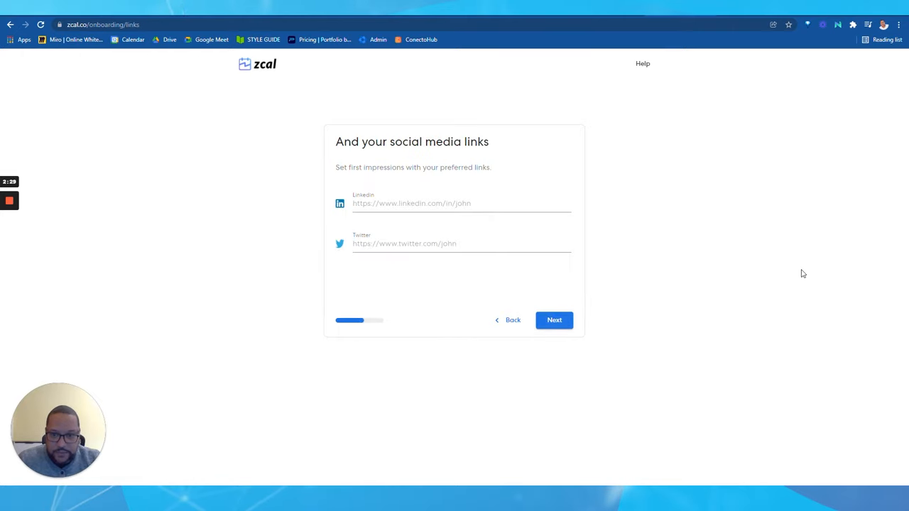
{"action": "left_click", "coordinate": [462, 203]}
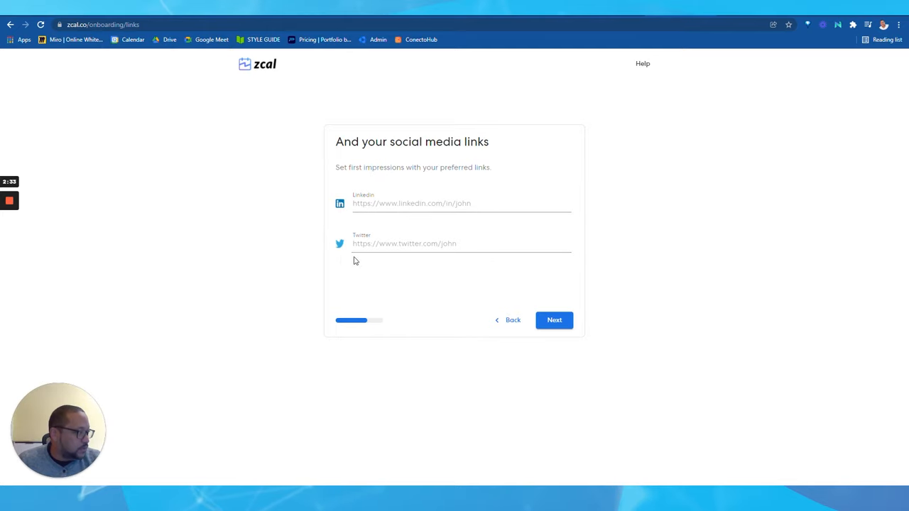
{"action": "mouse_move", "coordinate": [335, 256]}
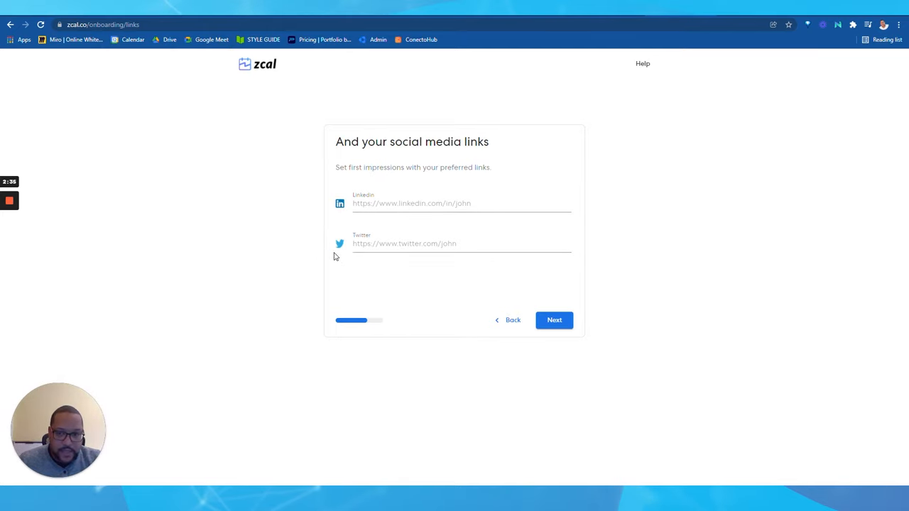
{"action": "mouse_move", "coordinate": [434, 239]}
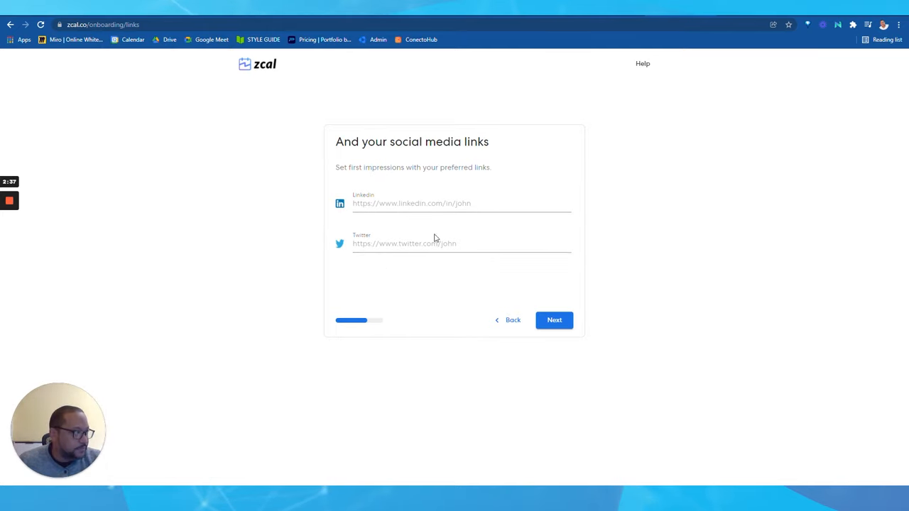
{"action": "left_click", "coordinate": [553, 320]}
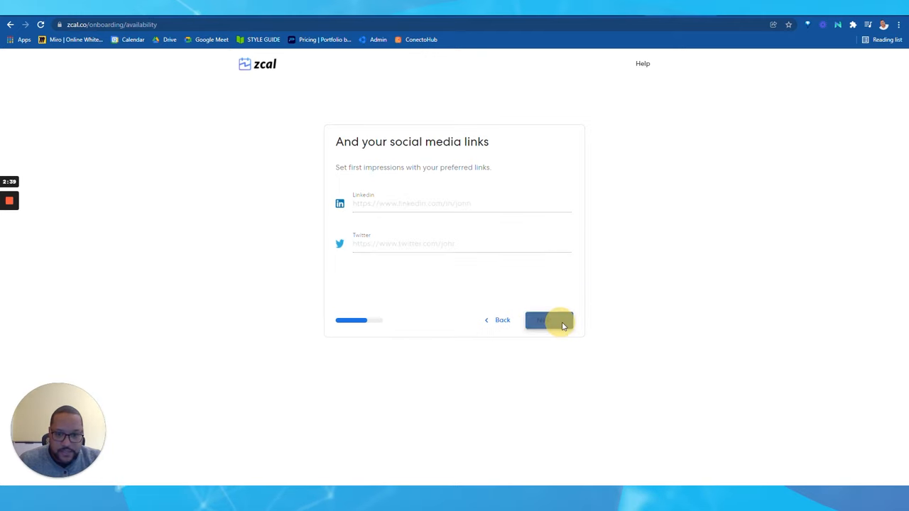
{"action": "left_click", "coordinate": [548, 321]}
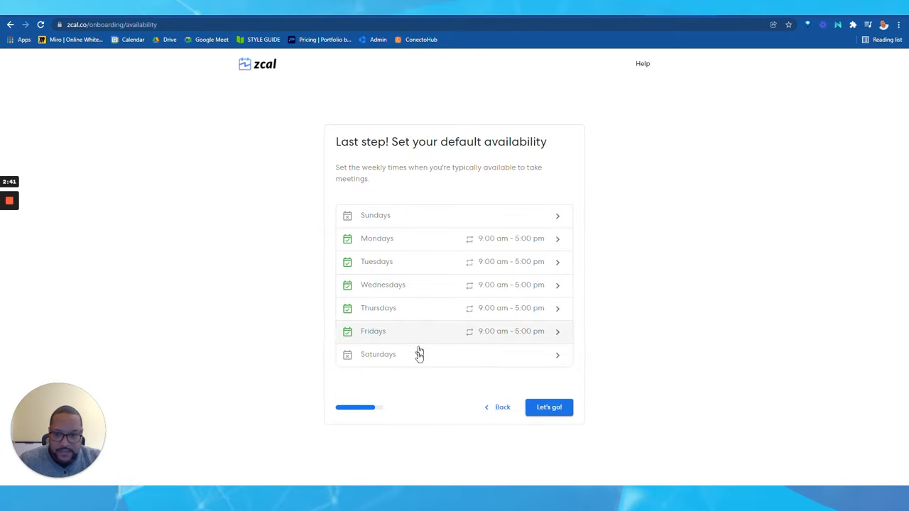
{"action": "mouse_move", "coordinate": [437, 247]}
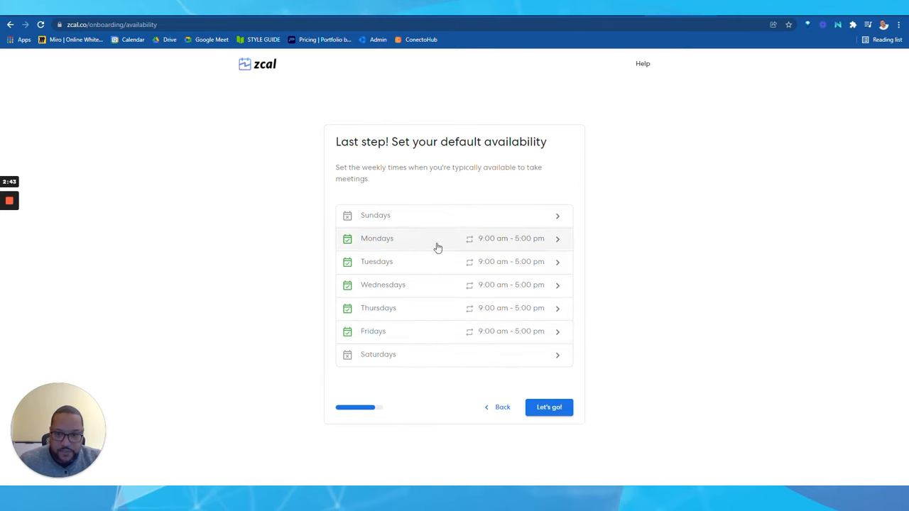
{"action": "left_click", "coordinate": [548, 406]}
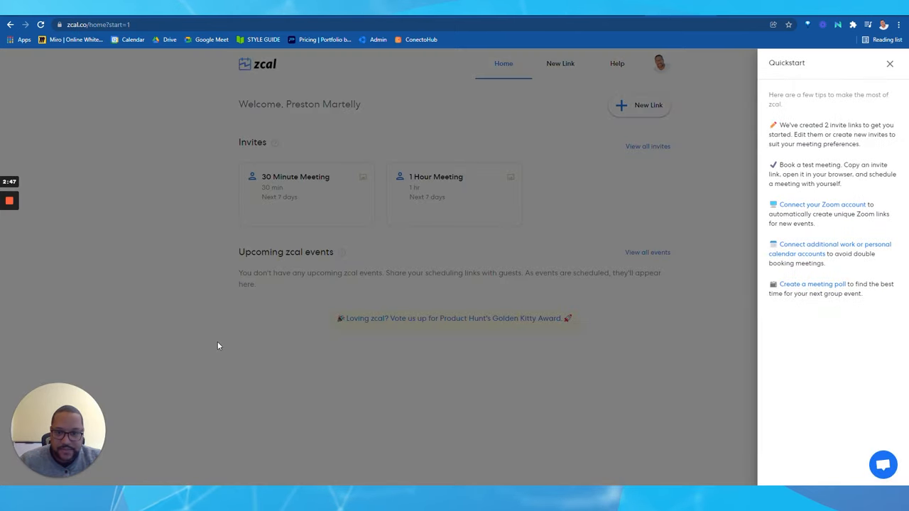
{"action": "mouse_move", "coordinate": [413, 207]}
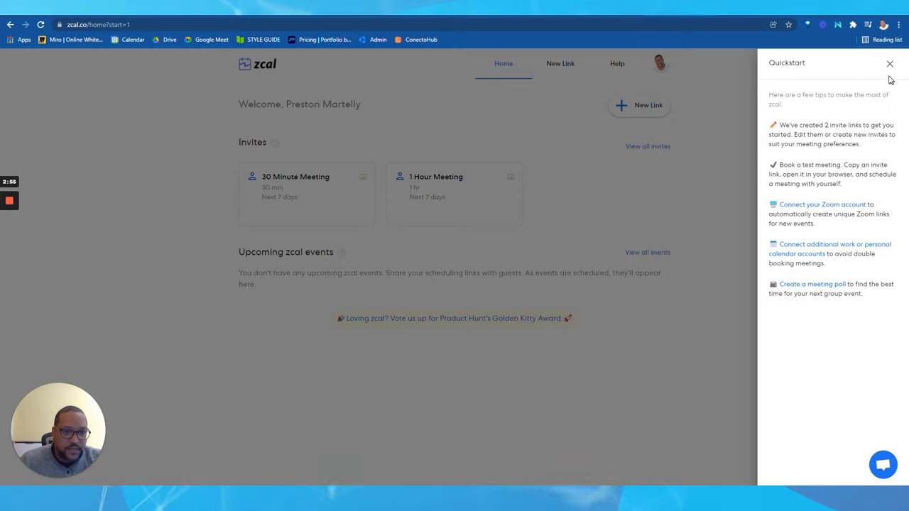
{"action": "mouse_move", "coordinate": [852, 216]}
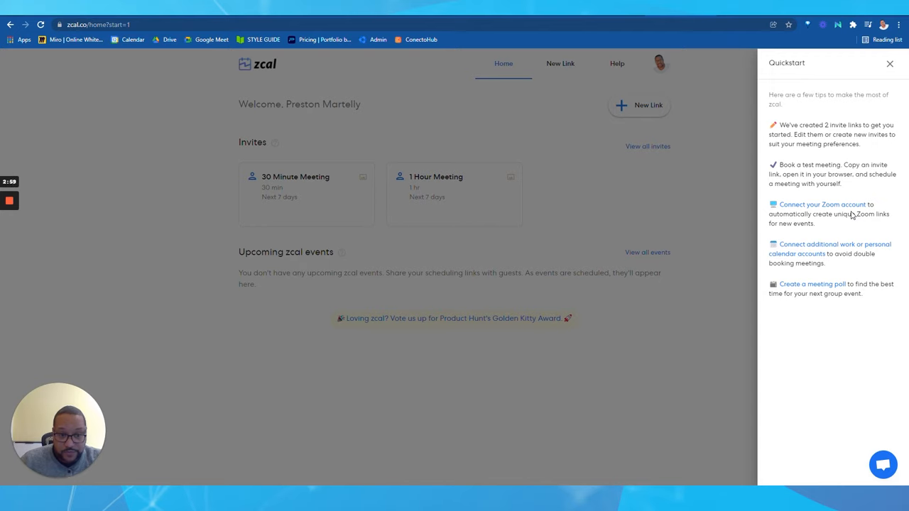
{"action": "mouse_move", "coordinate": [859, 253]}
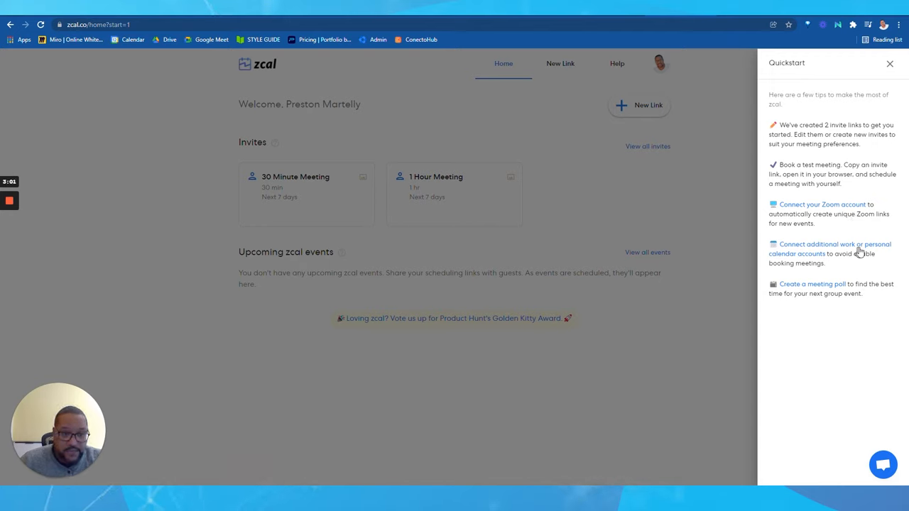
{"action": "mouse_move", "coordinate": [806, 272]}
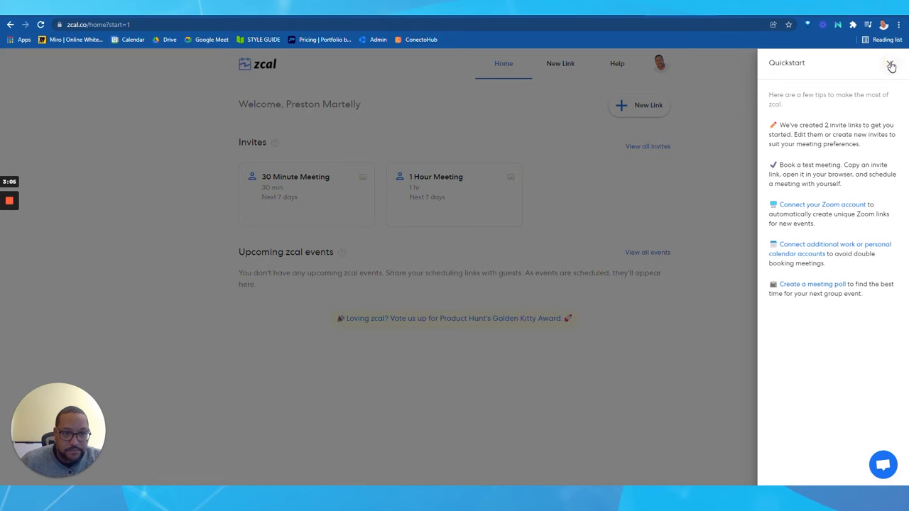
Dismiss the Quickstart tips panel on the home dashboard.
{"action": "left_click", "coordinate": [891, 65]}
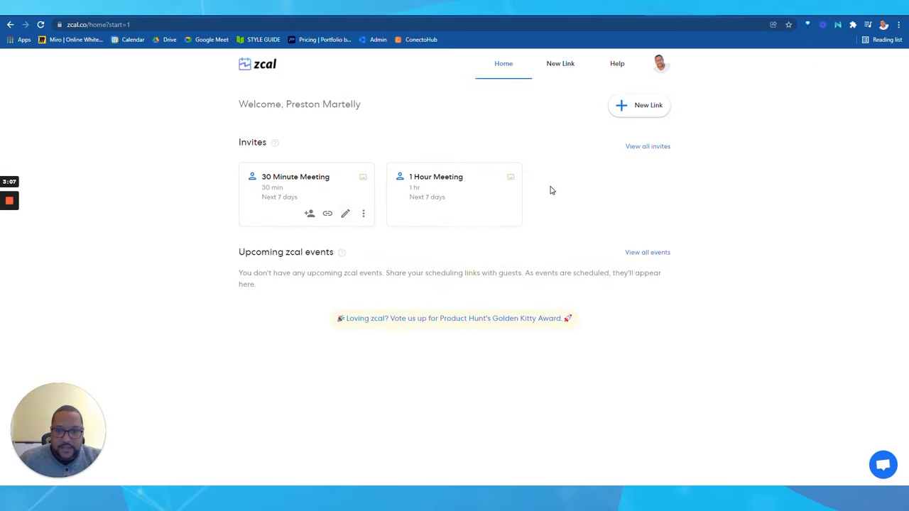
{"action": "mouse_move", "coordinate": [346, 213]}
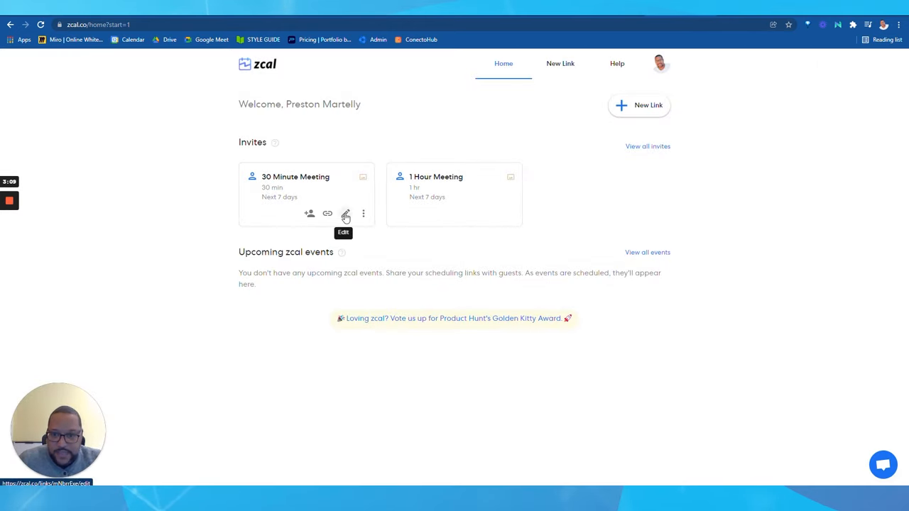
Edit the 30 Minute Meeting invite, add a desk-scene cover photo and start a welcome video.
{"action": "left_click", "coordinate": [346, 213]}
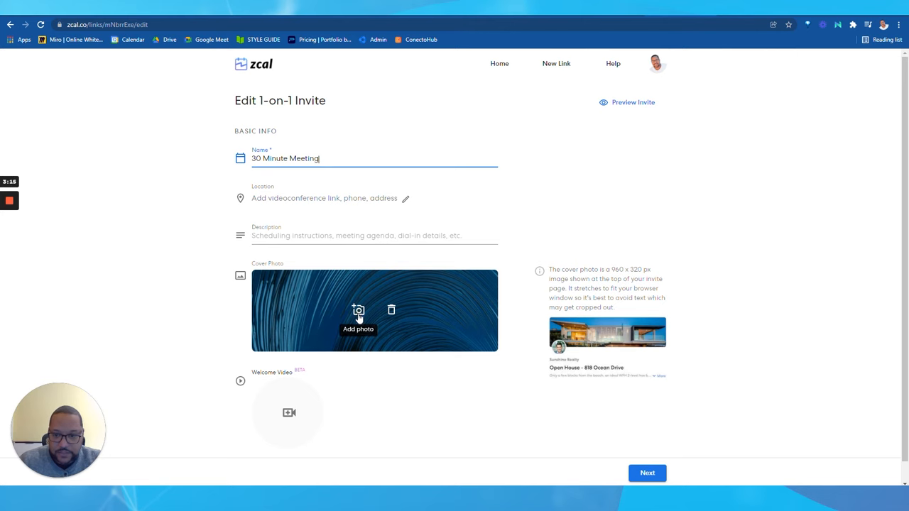
{"action": "left_click", "coordinate": [358, 321]}
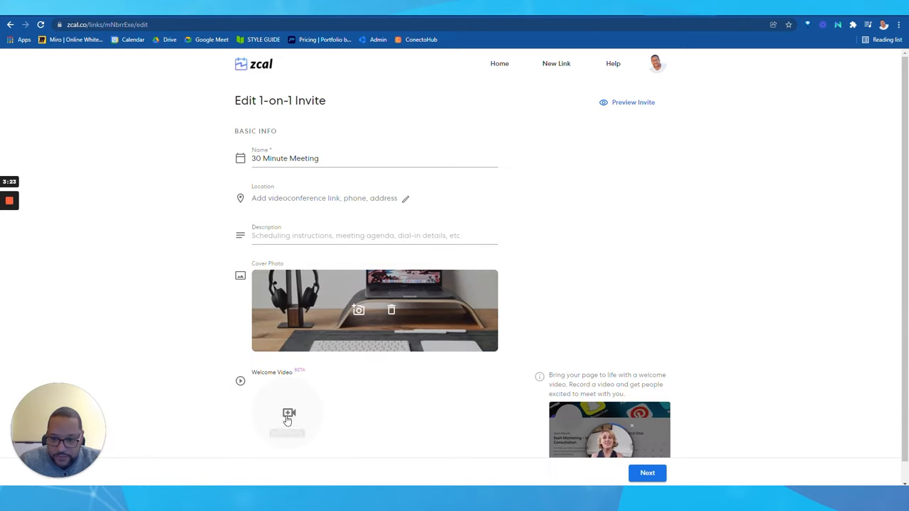
{"action": "left_click", "coordinate": [288, 413]}
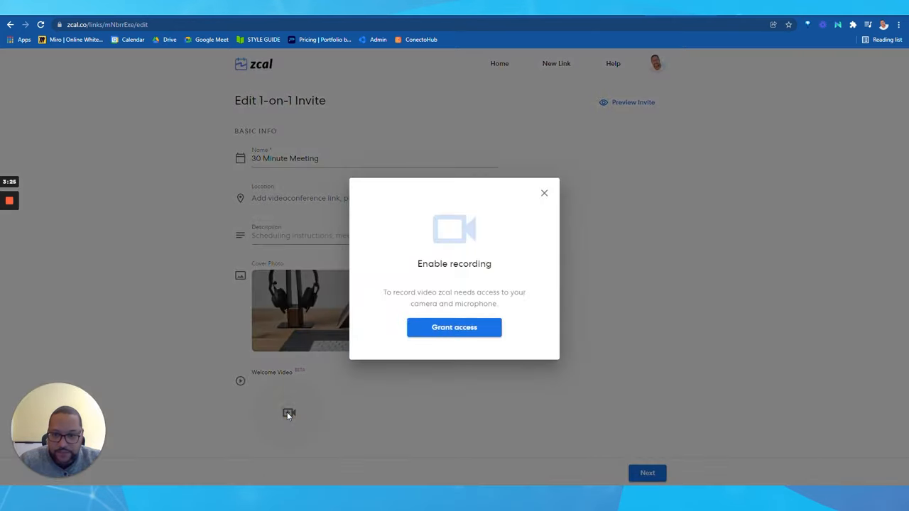
Grant zcal and the browser access to the camera and microphone.
{"action": "left_click", "coordinate": [455, 327]}
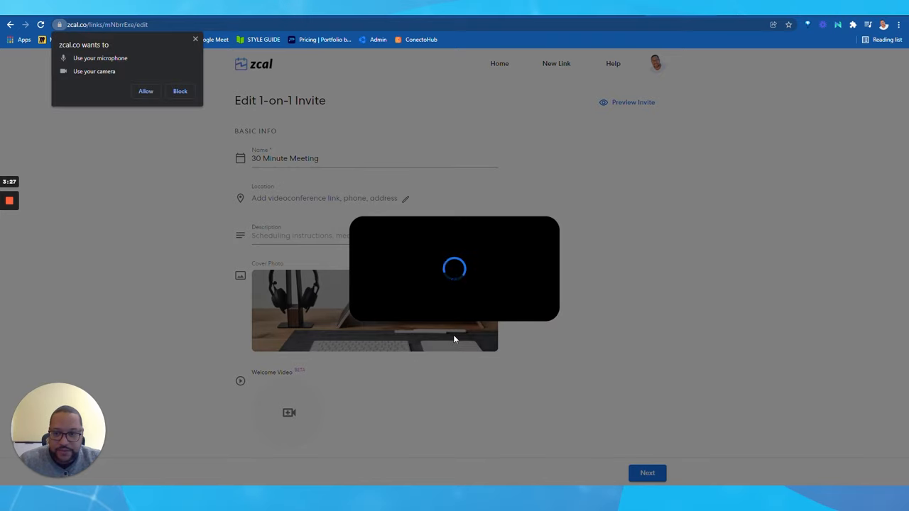
{"action": "left_click", "coordinate": [145, 90]}
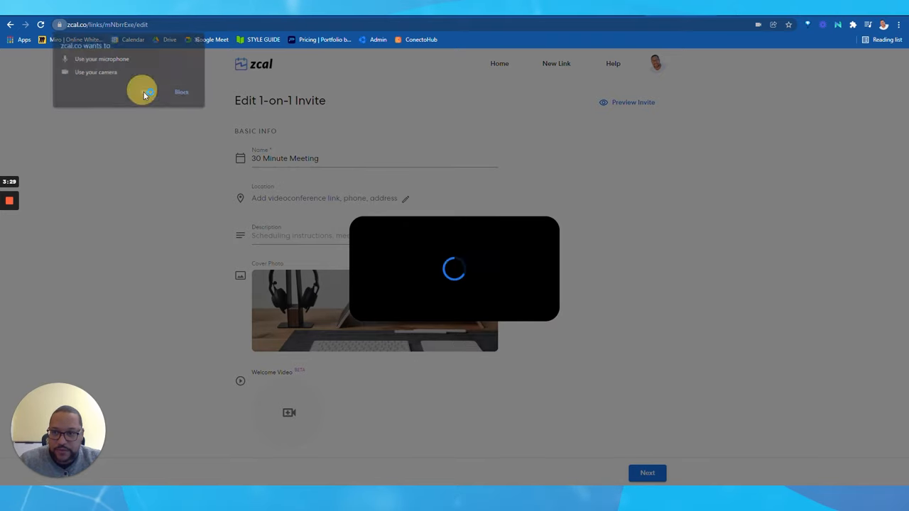
{"action": "left_click", "coordinate": [142, 92]}
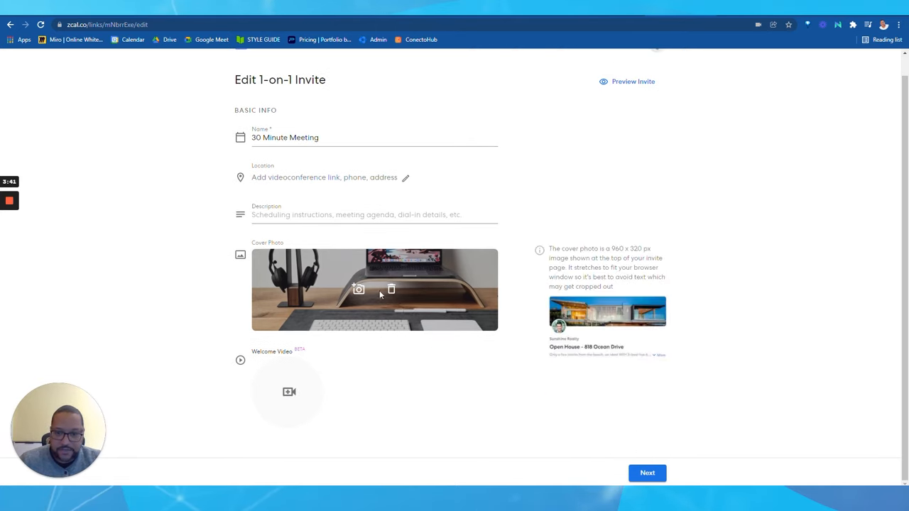
{"action": "mouse_move", "coordinate": [357, 339]}
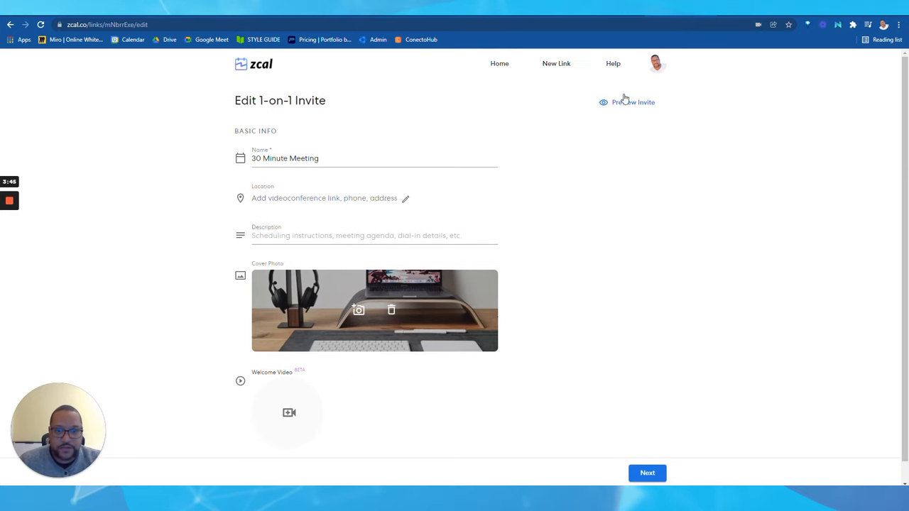
Preview the booking page, view January 13's open times, then exit the preview.
{"action": "left_click", "coordinate": [627, 102]}
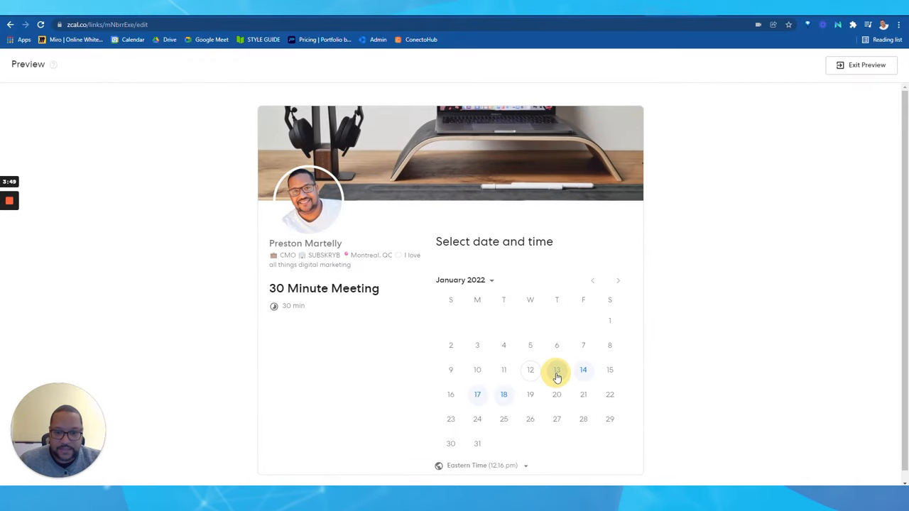
{"action": "left_click", "coordinate": [556, 369]}
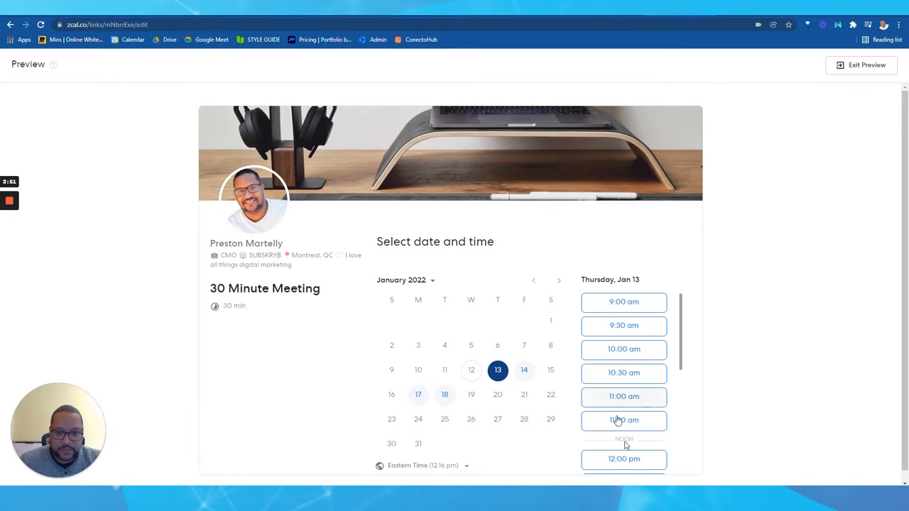
{"action": "scroll", "scroll_direction": "down", "scroll_amount": 3}
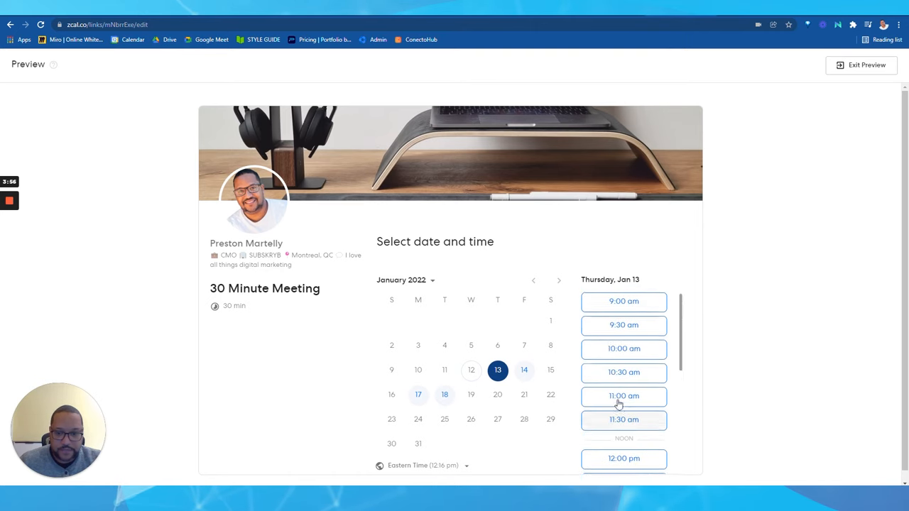
{"action": "mouse_move", "coordinate": [852, 57]}
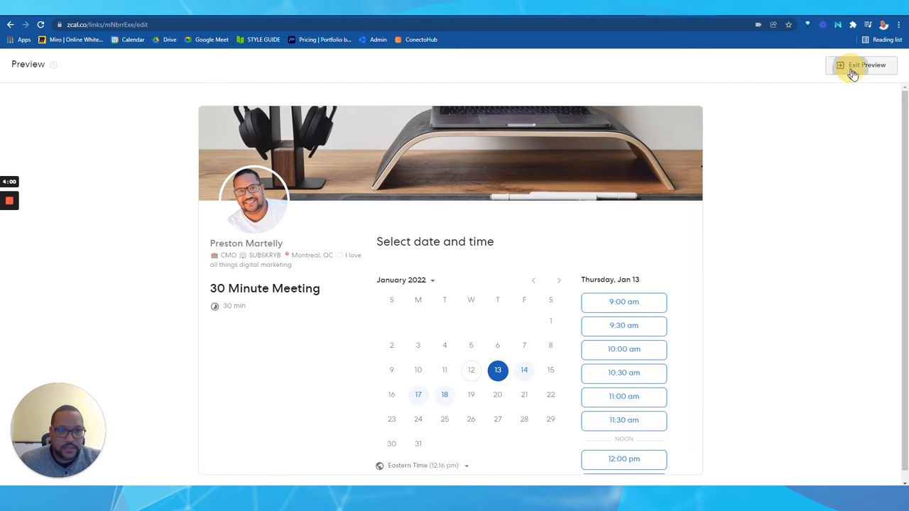
{"action": "left_click", "coordinate": [860, 66]}
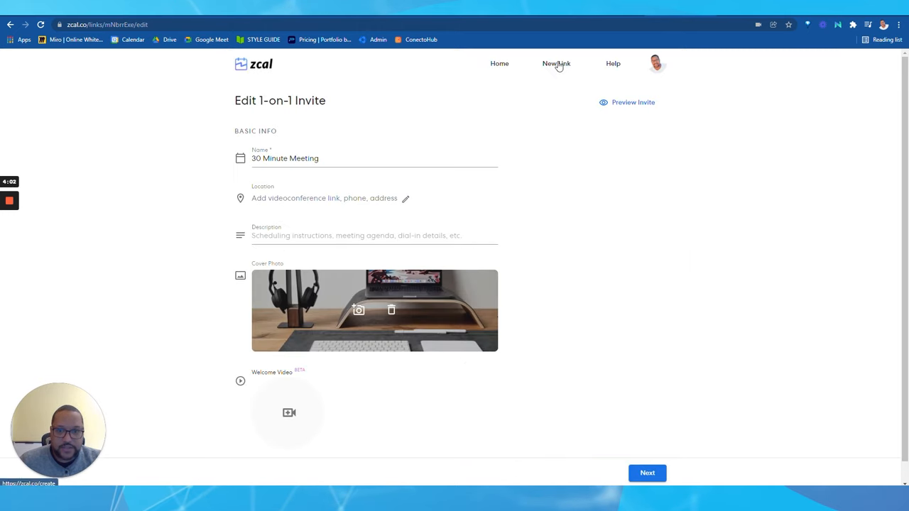
Leave the editor unsaved via New Link to show the 1-on-1, group and meeting poll options.
{"action": "left_click", "coordinate": [556, 63]}
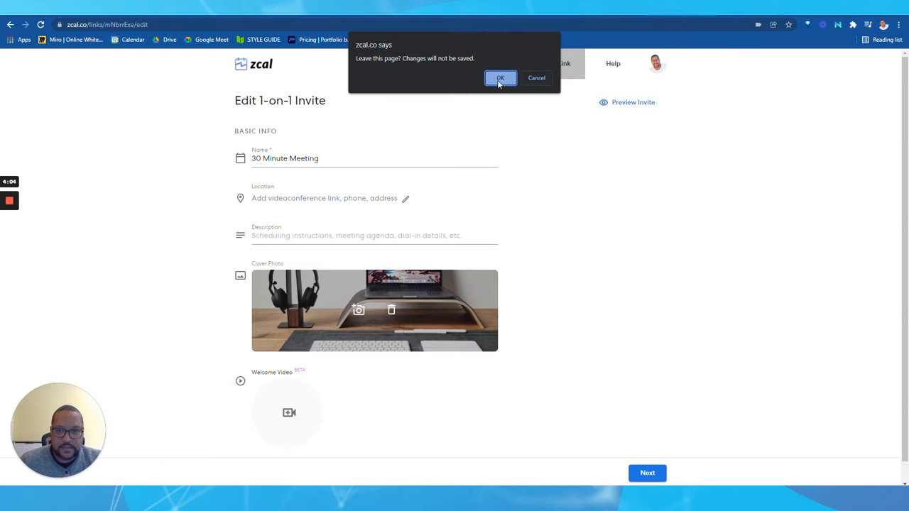
{"action": "left_click", "coordinate": [500, 77]}
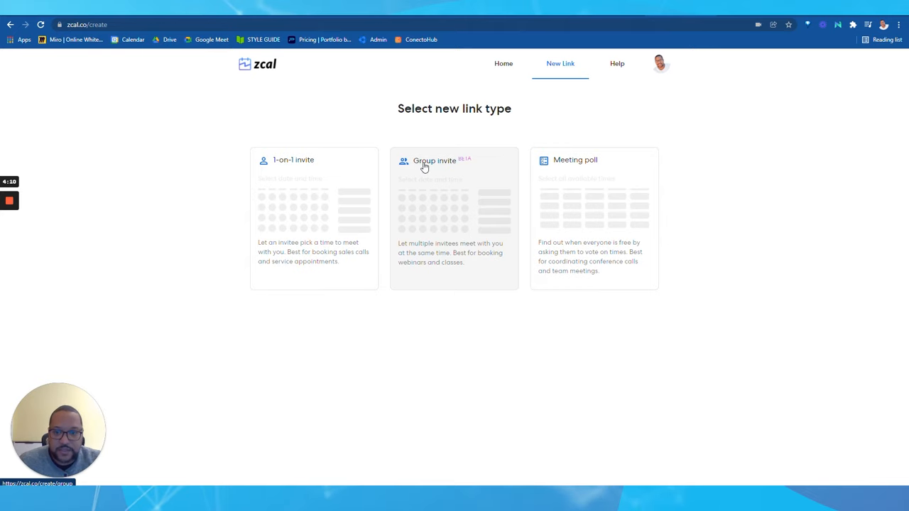
{"action": "mouse_move", "coordinate": [419, 182]}
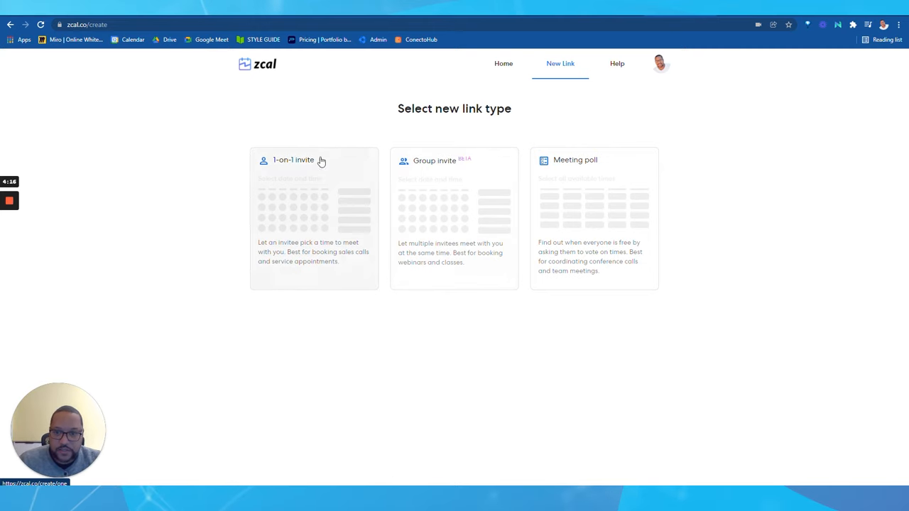
{"action": "mouse_move", "coordinate": [460, 190]}
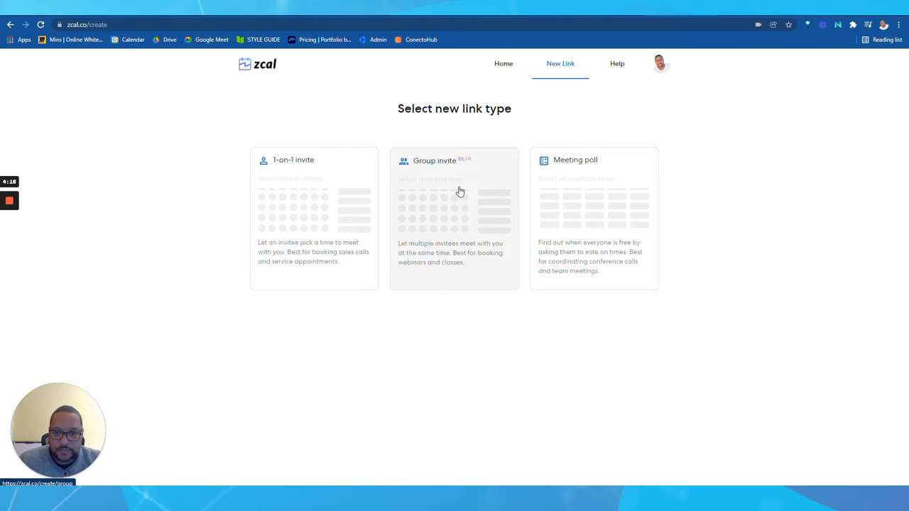
{"action": "mouse_move", "coordinate": [470, 159]}
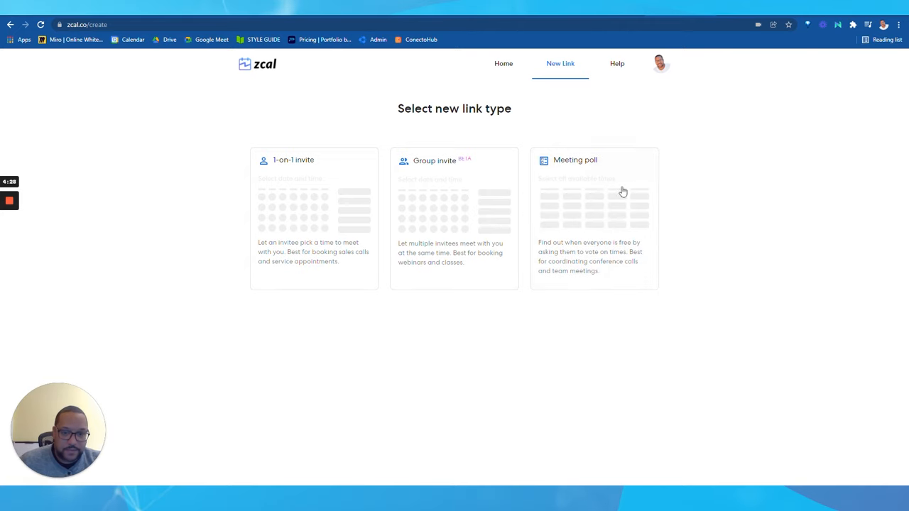
{"action": "mouse_move", "coordinate": [579, 216]}
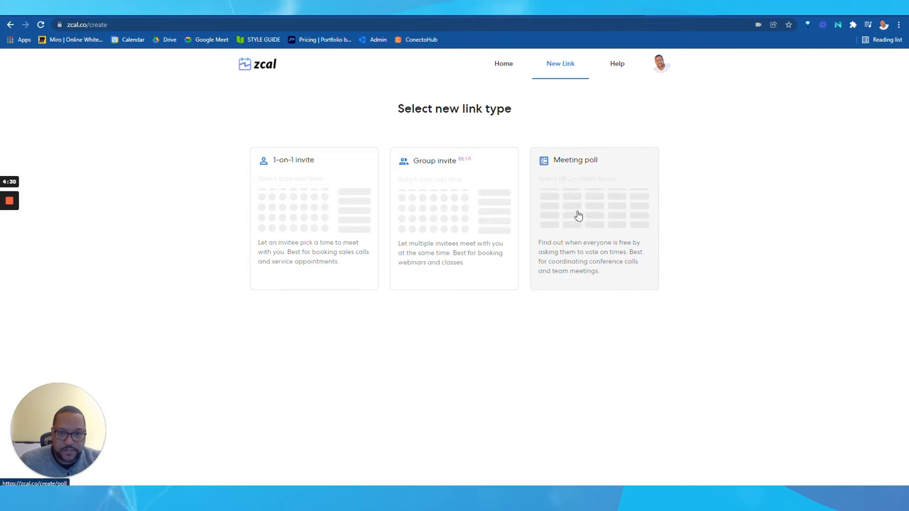
{"action": "mouse_move", "coordinate": [630, 179]}
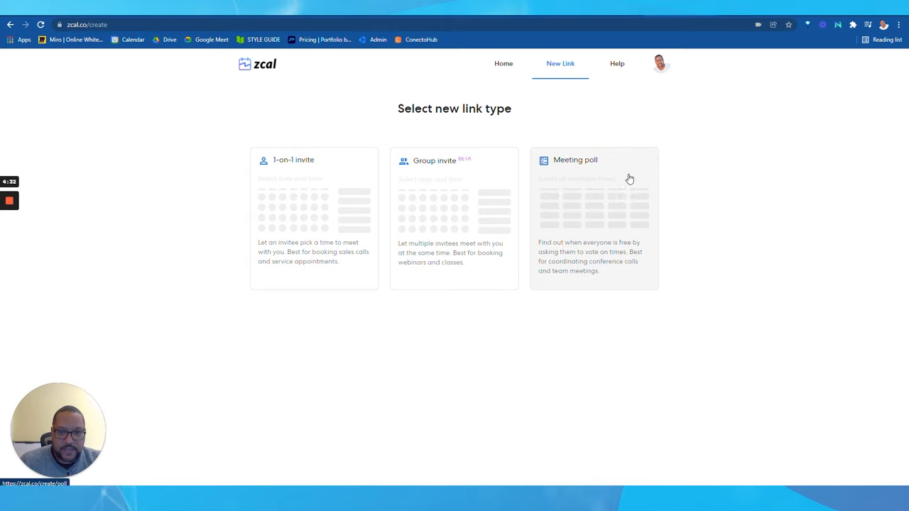
{"action": "mouse_move", "coordinate": [539, 297]}
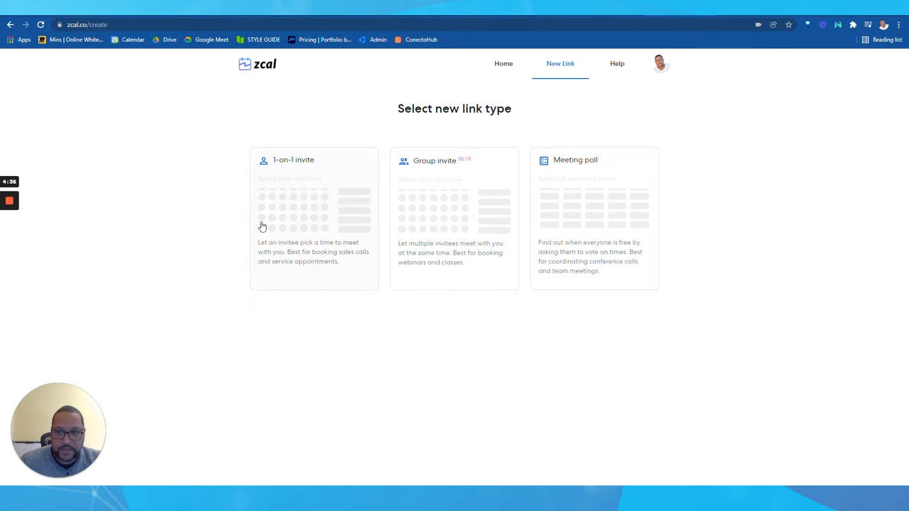
{"action": "mouse_move", "coordinate": [352, 136]}
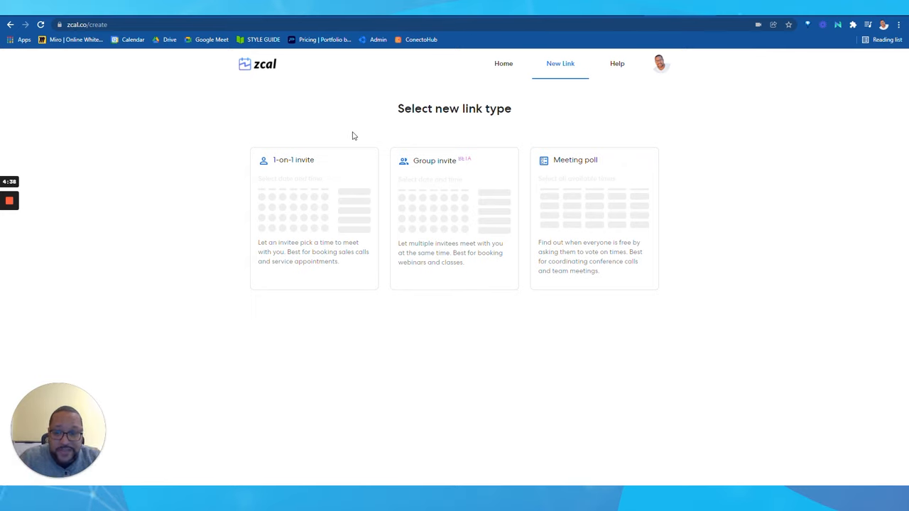